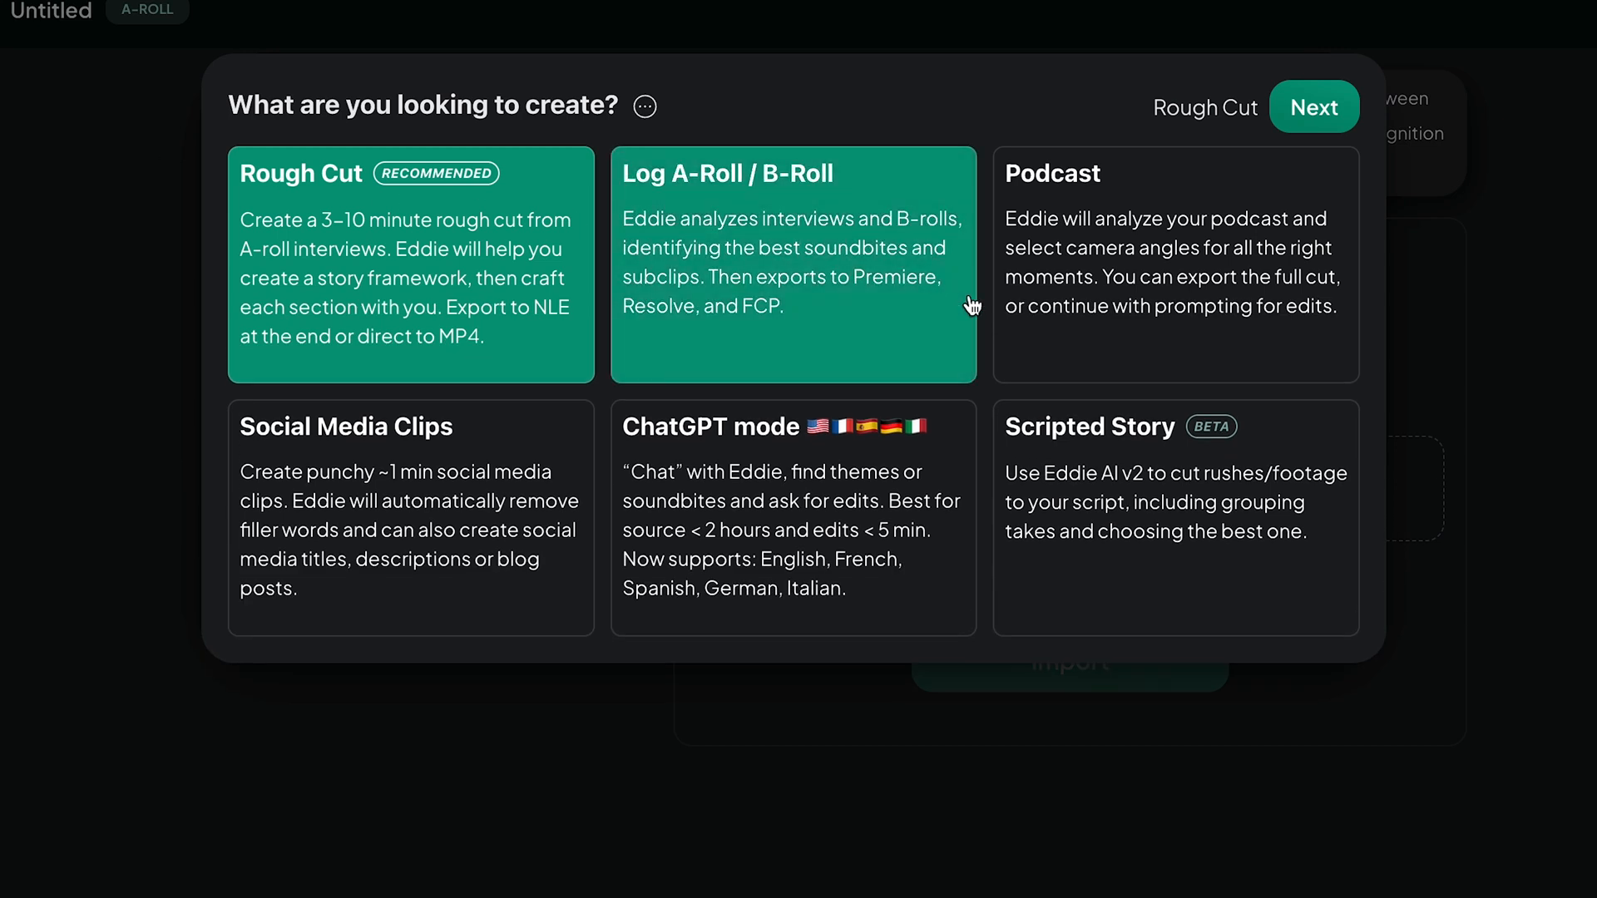
Step: Choose Scripted Story in the 'What are you looking to create?' dialog and continue
left_click(1172, 518)
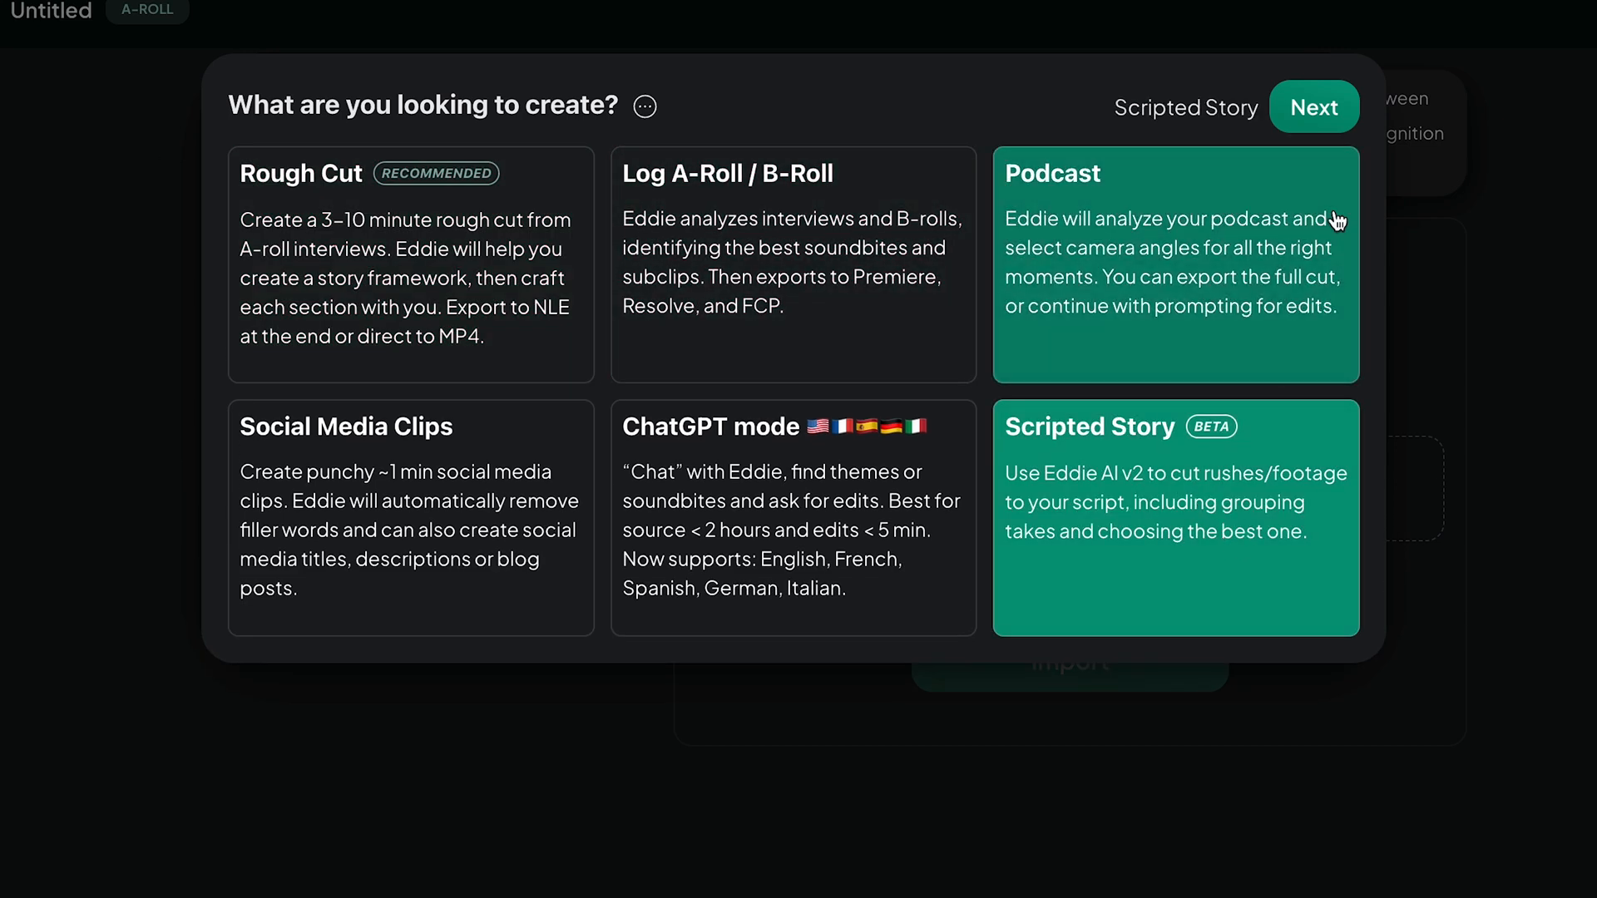
left_click(1314, 107)
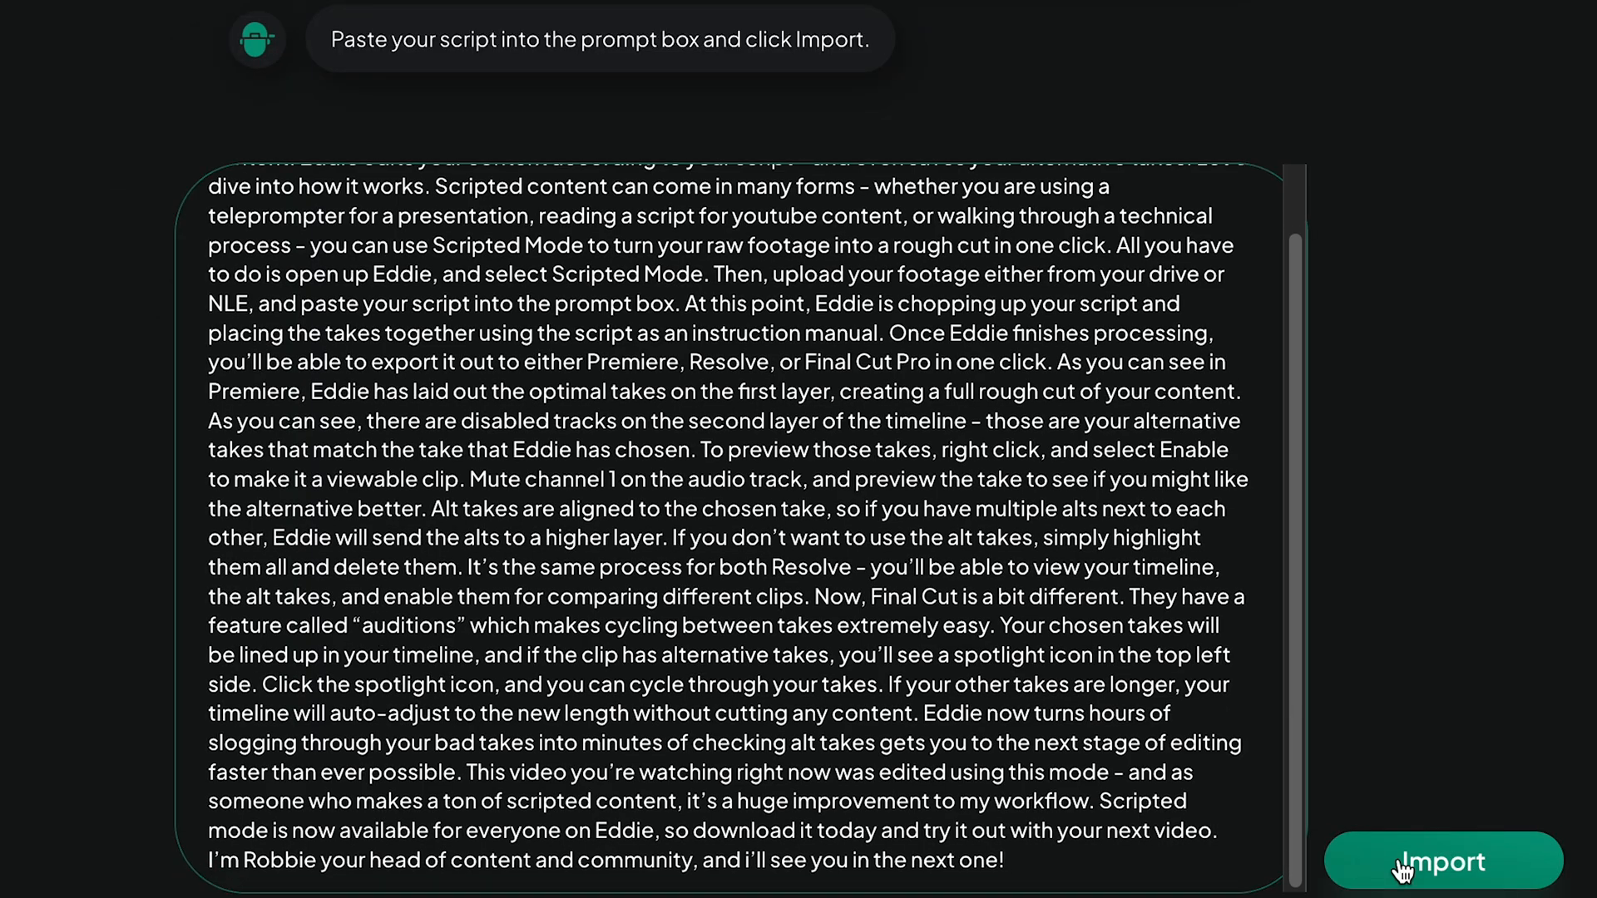
Step: Import the pasted script, then export the analysed story to a Premiere Pro timeline
left_click(1443, 862)
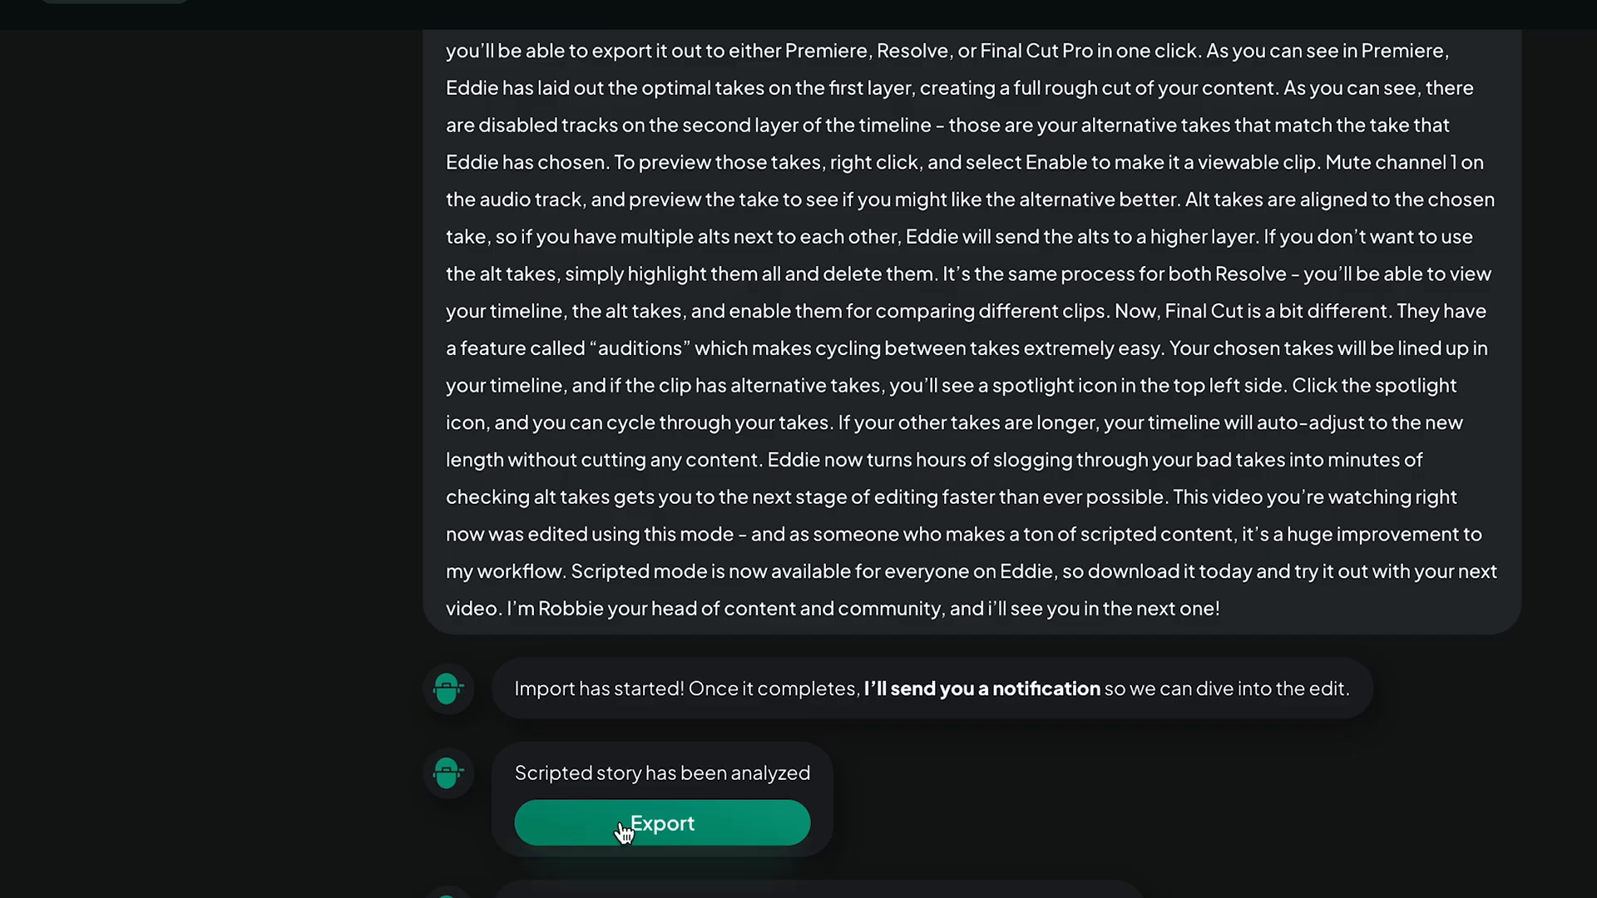
left_click(662, 823)
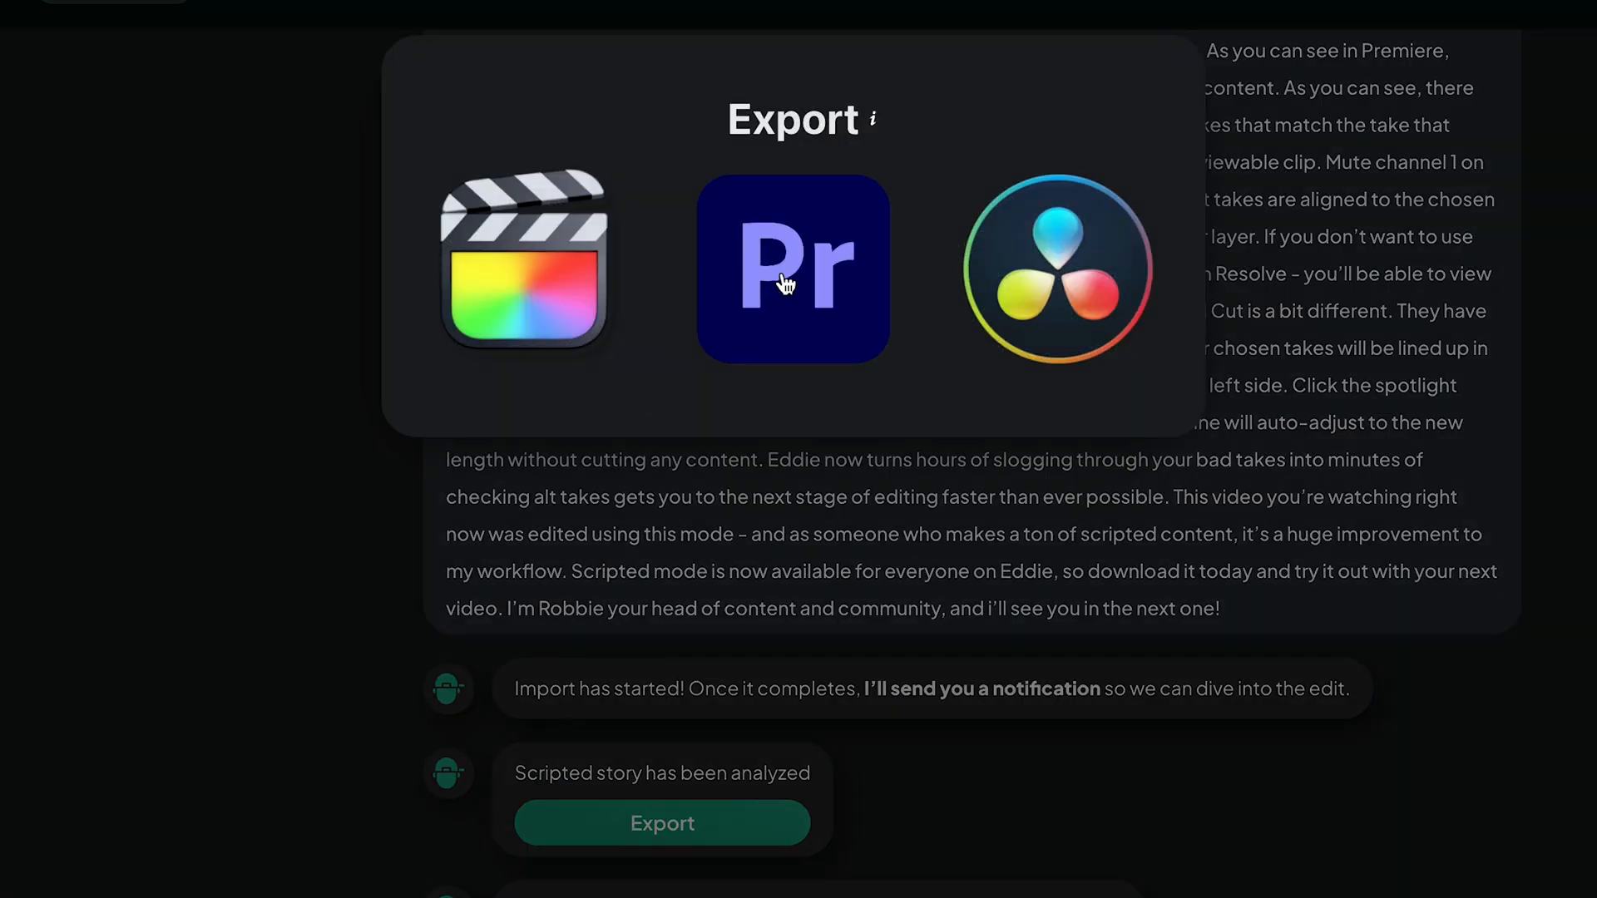
left_click(793, 268)
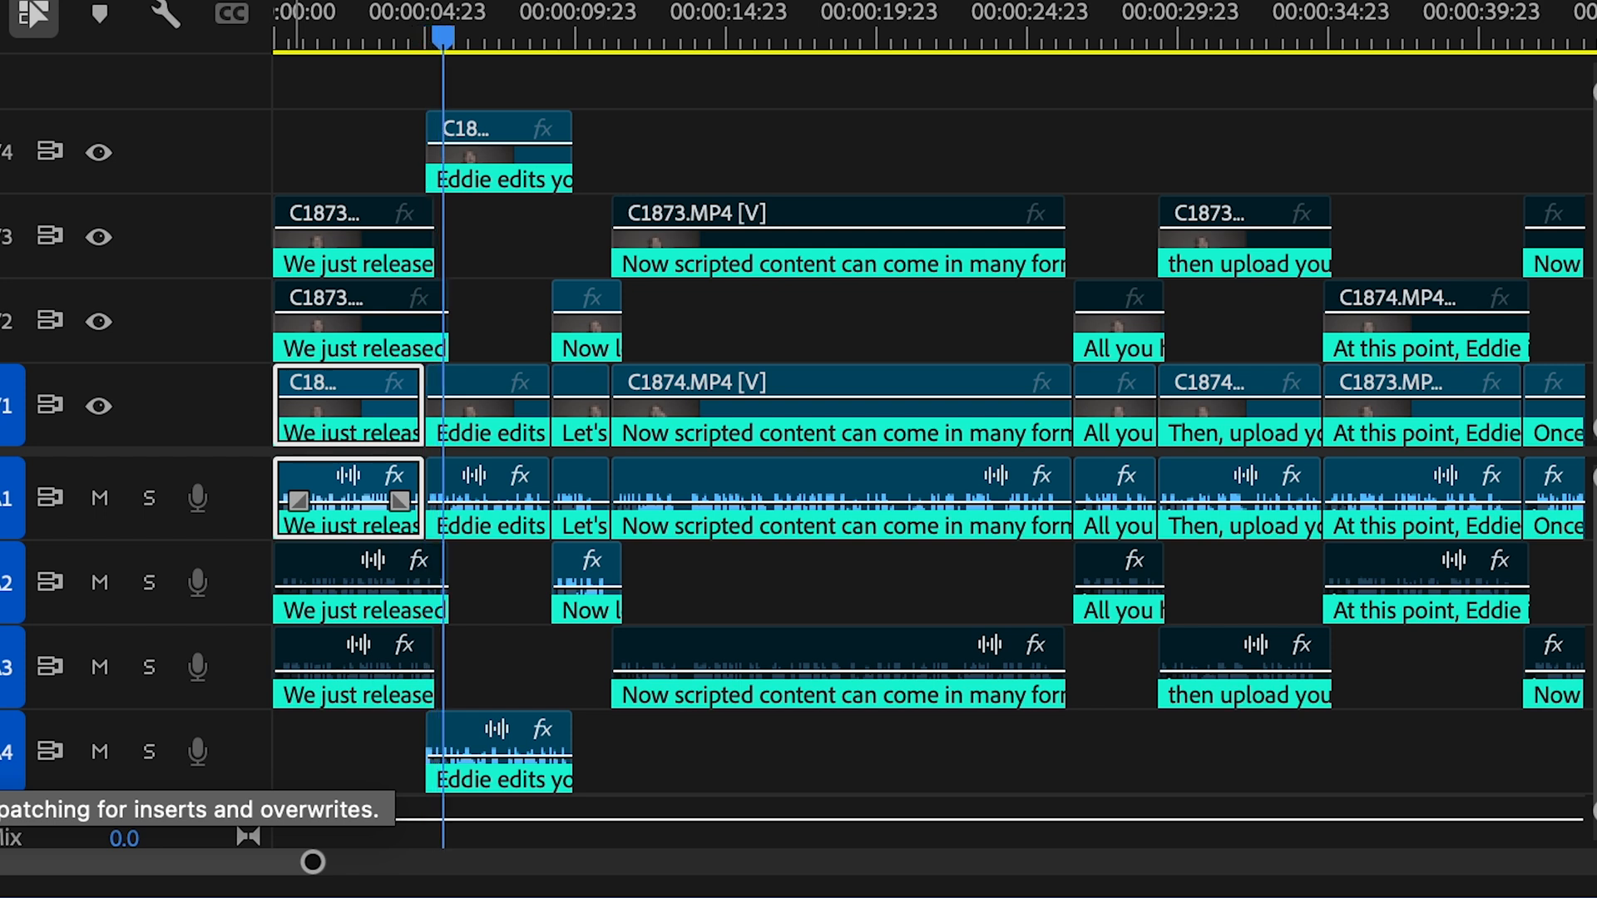
Step: Enable the disabled alternate take on track V2 for preview
left_click(505, 39)
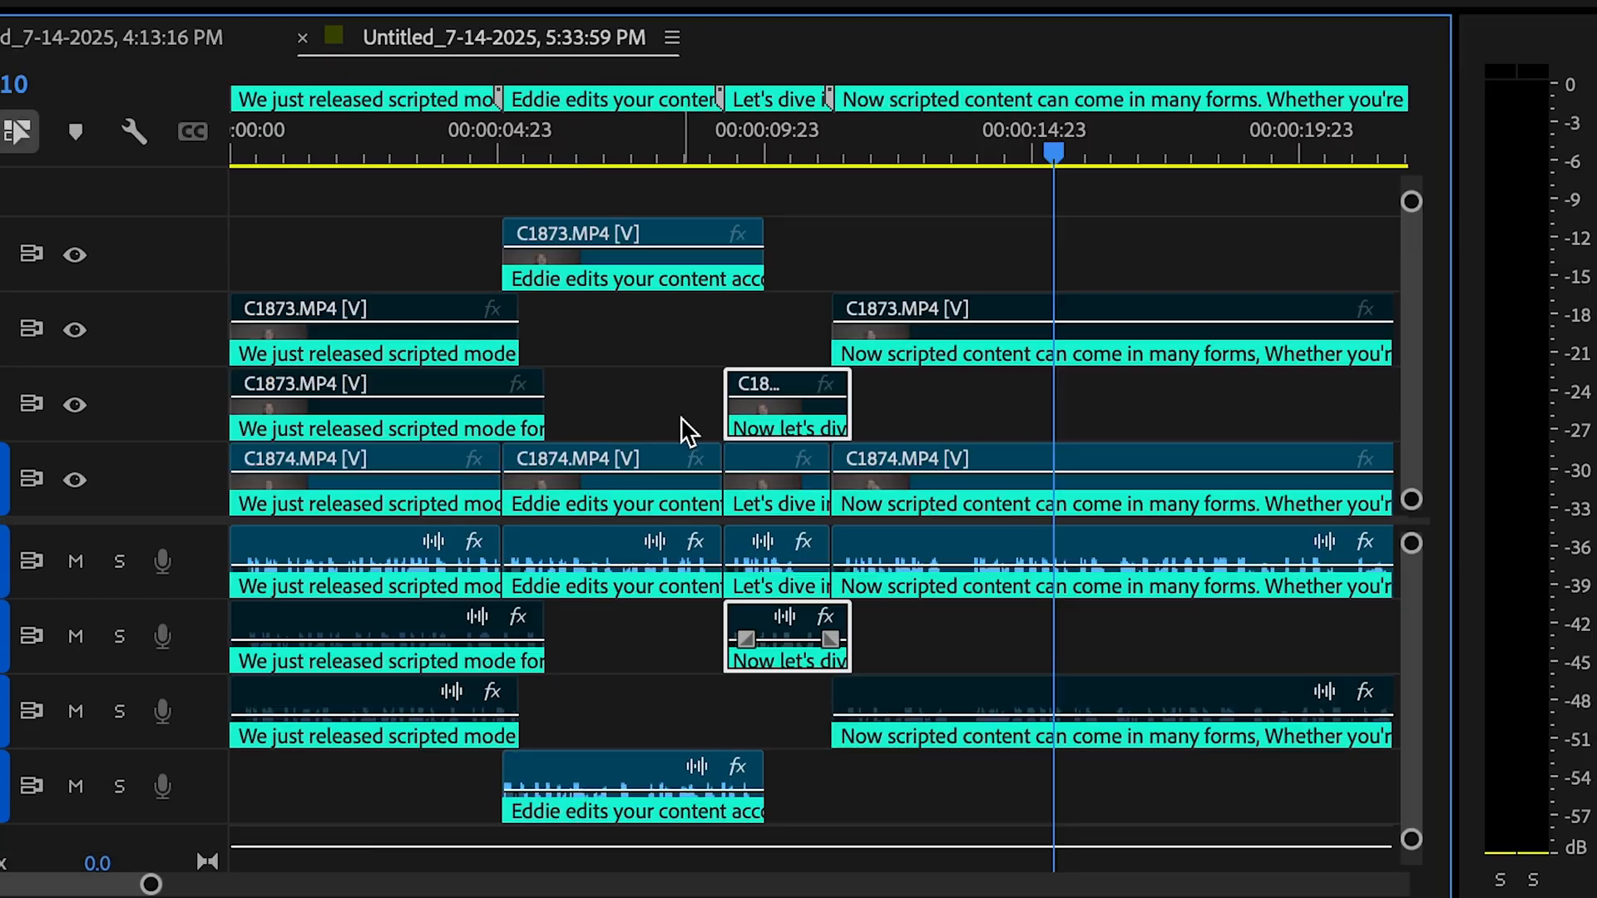
right_click(787, 428)
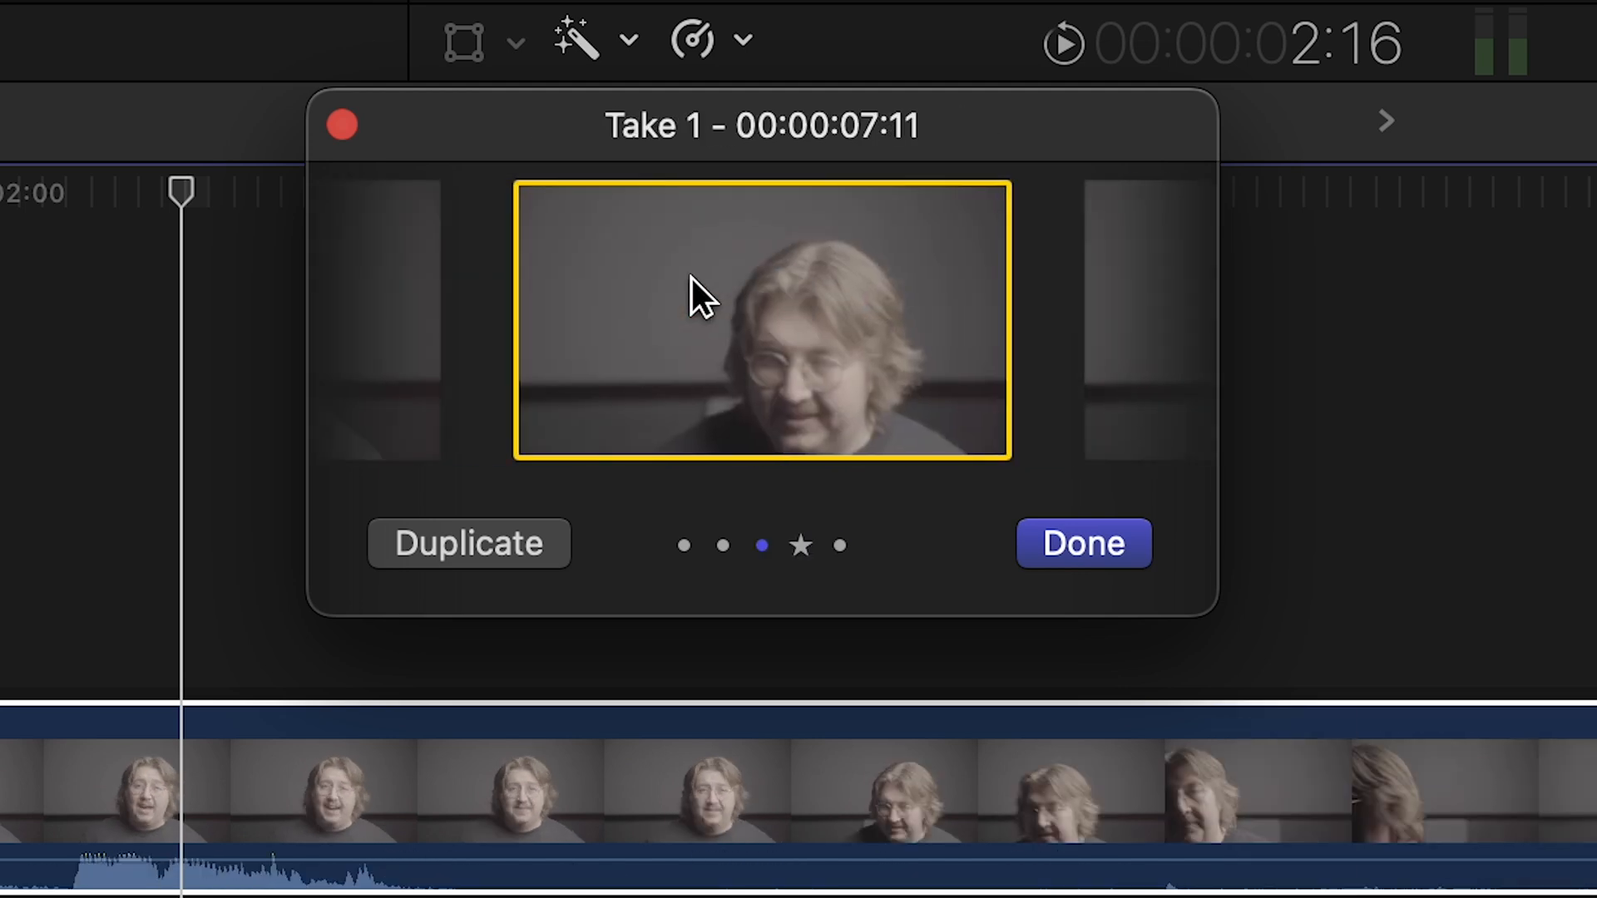
Step: Keep Take 1 in the audition window and close it with Done
left_click(1083, 542)
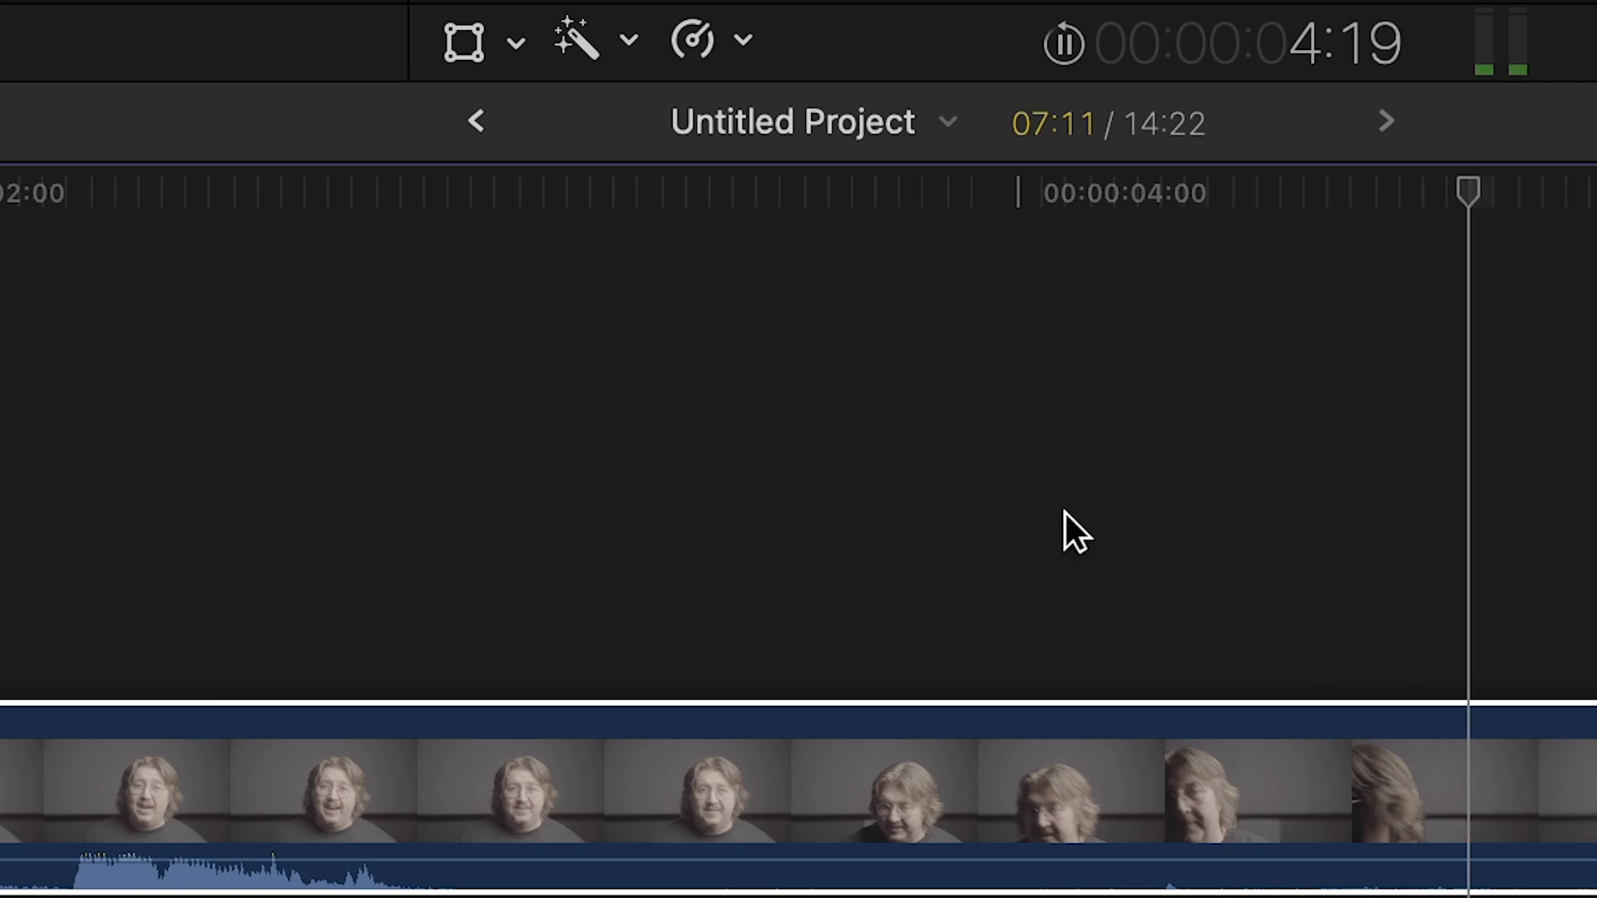